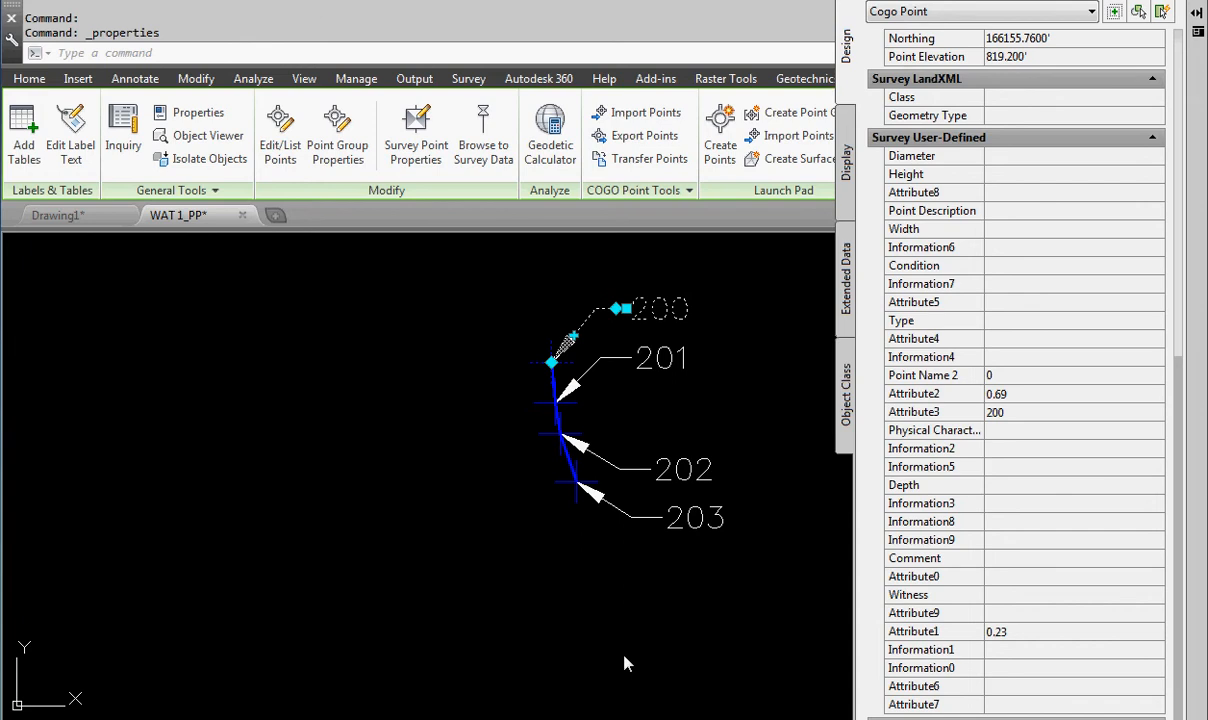
pyautogui.moveTo(640, 648)
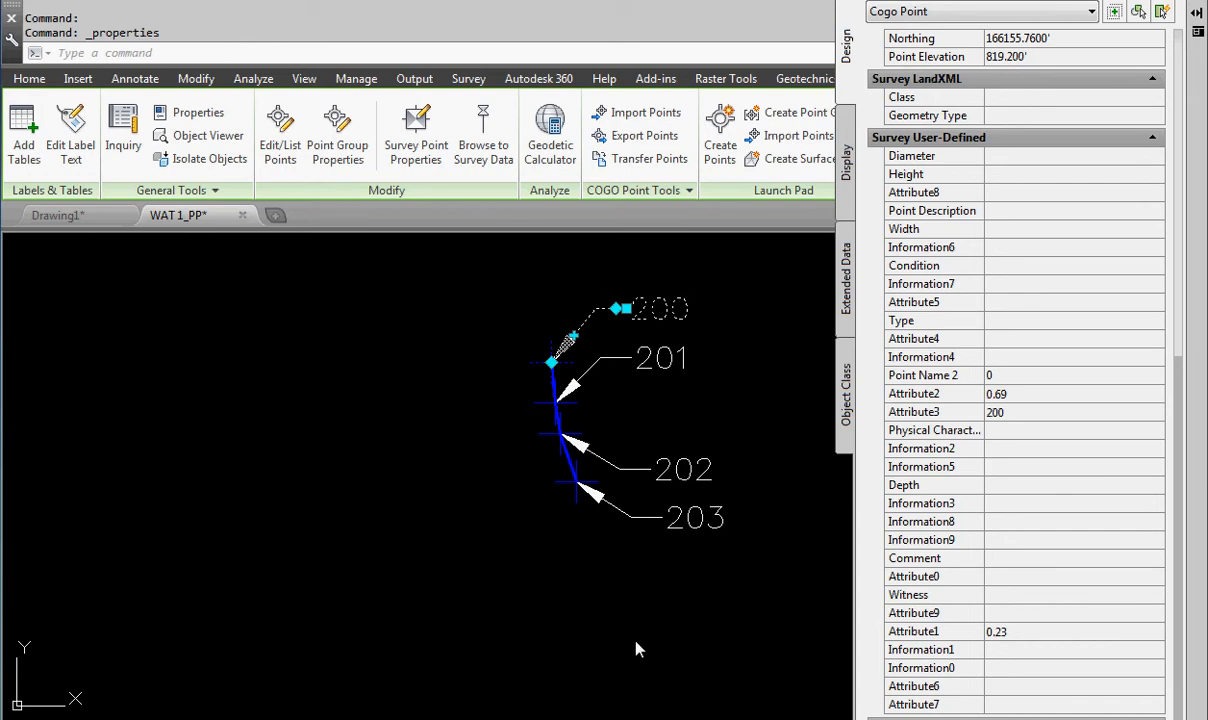
pyautogui.moveTo(1009, 181)
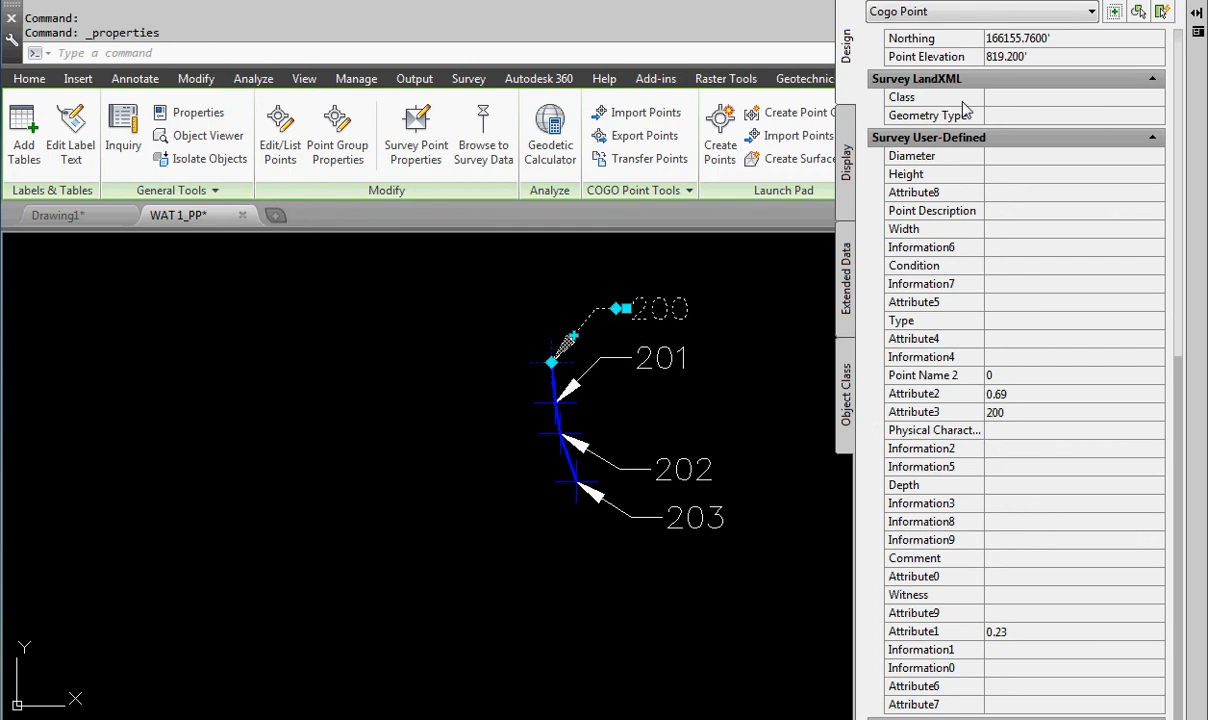
pyautogui.moveTo(1030, 420)
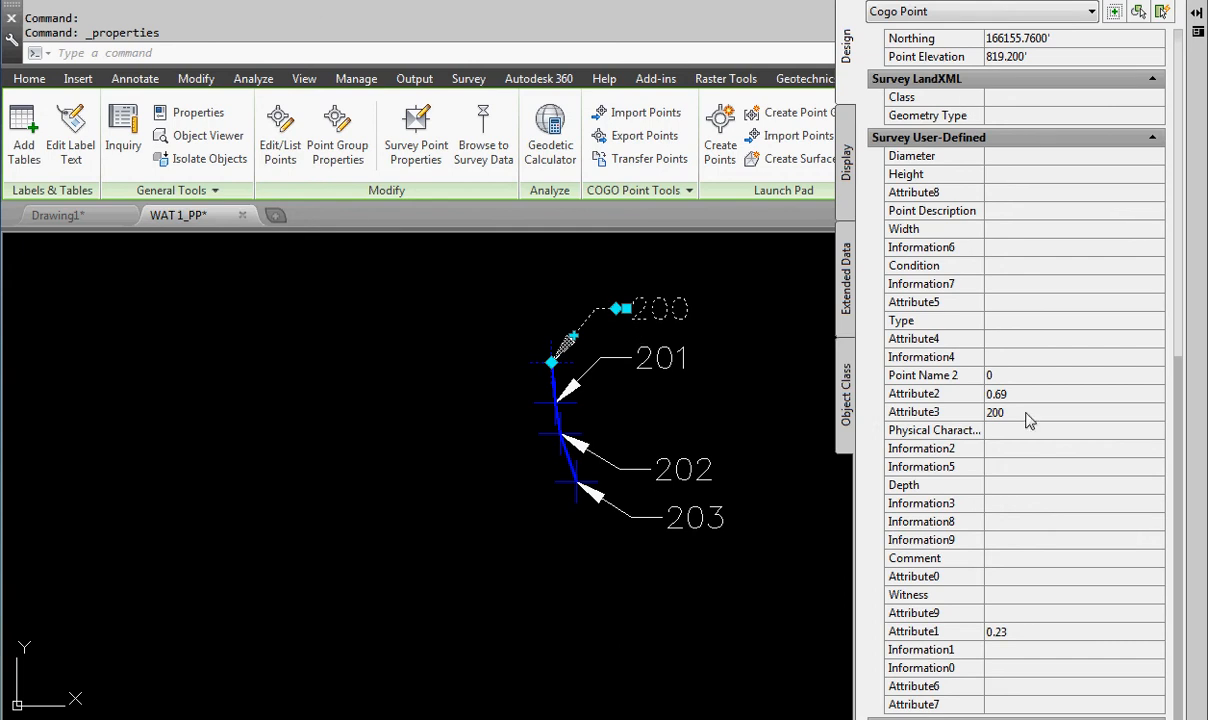
pyautogui.moveTo(1018, 400)
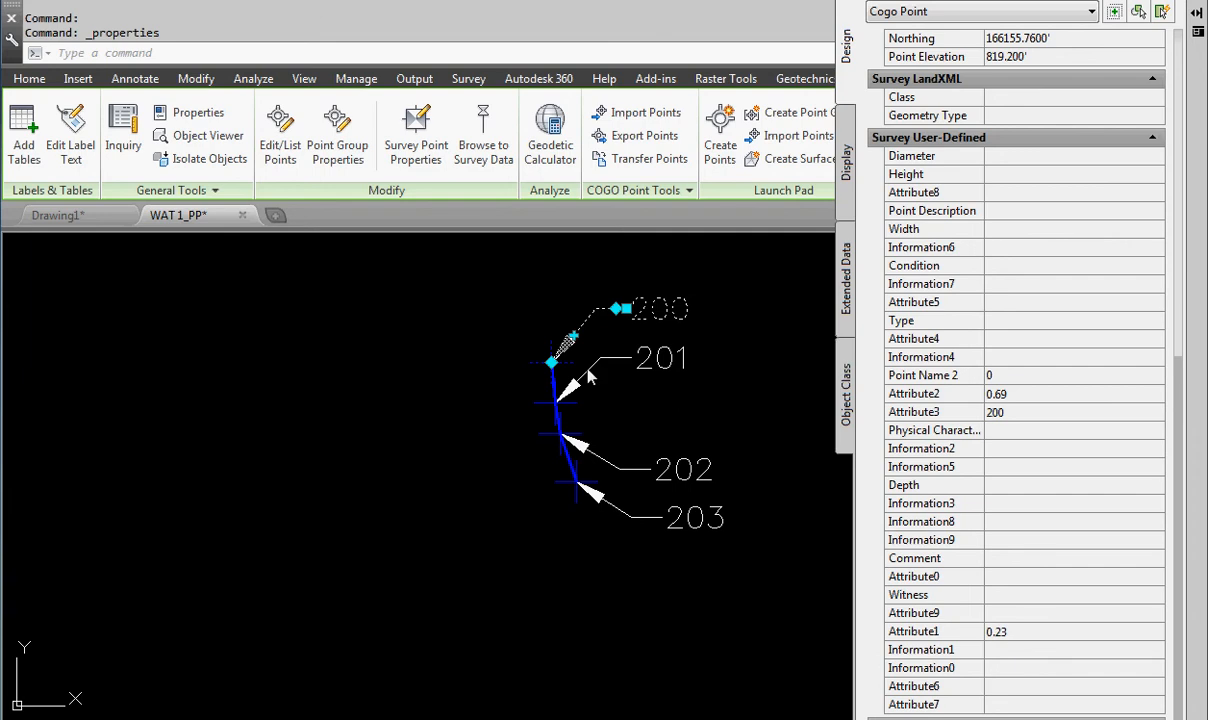
pyautogui.moveTo(1001, 531)
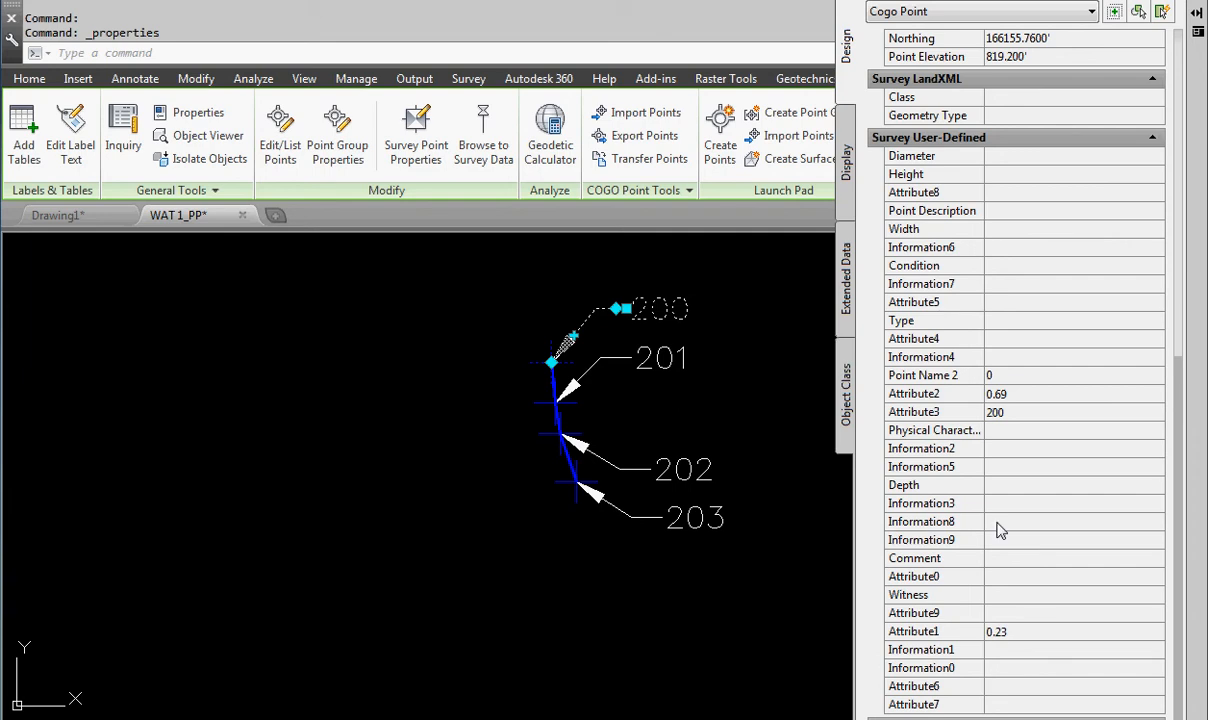
pyautogui.moveTo(625, 517)
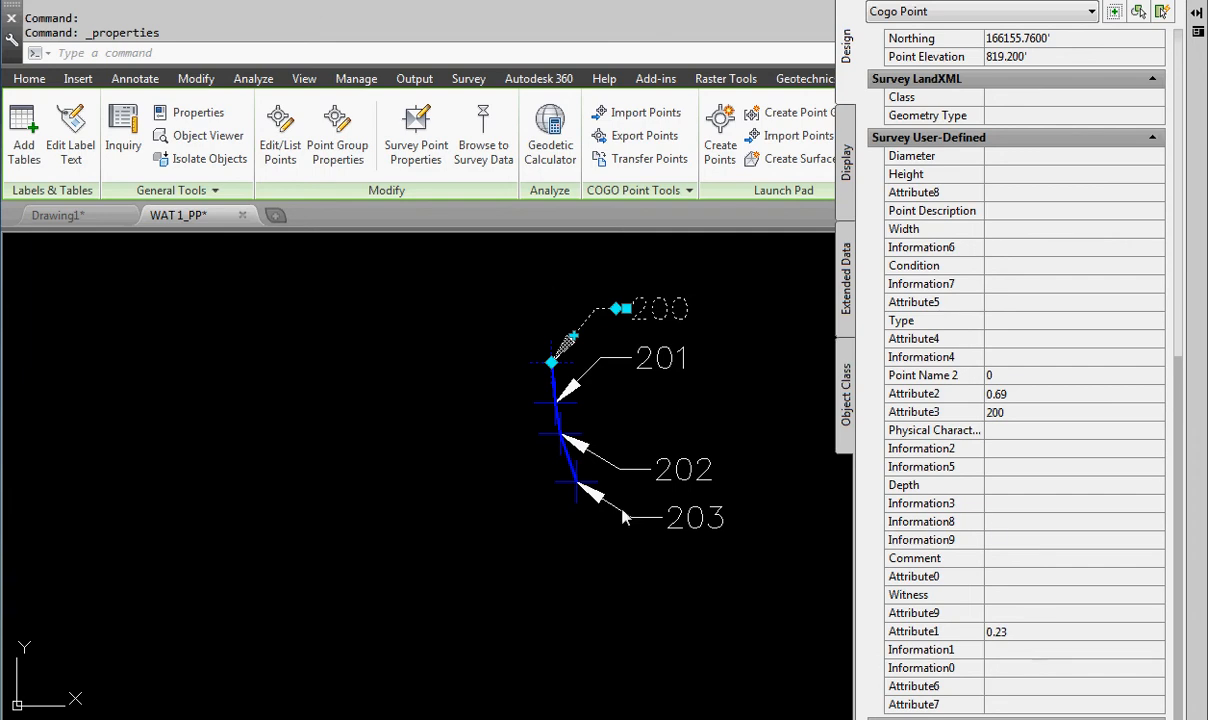
# - Switch to the Front view to see the pipe run as circular cross sections
pyautogui.click(304, 78)
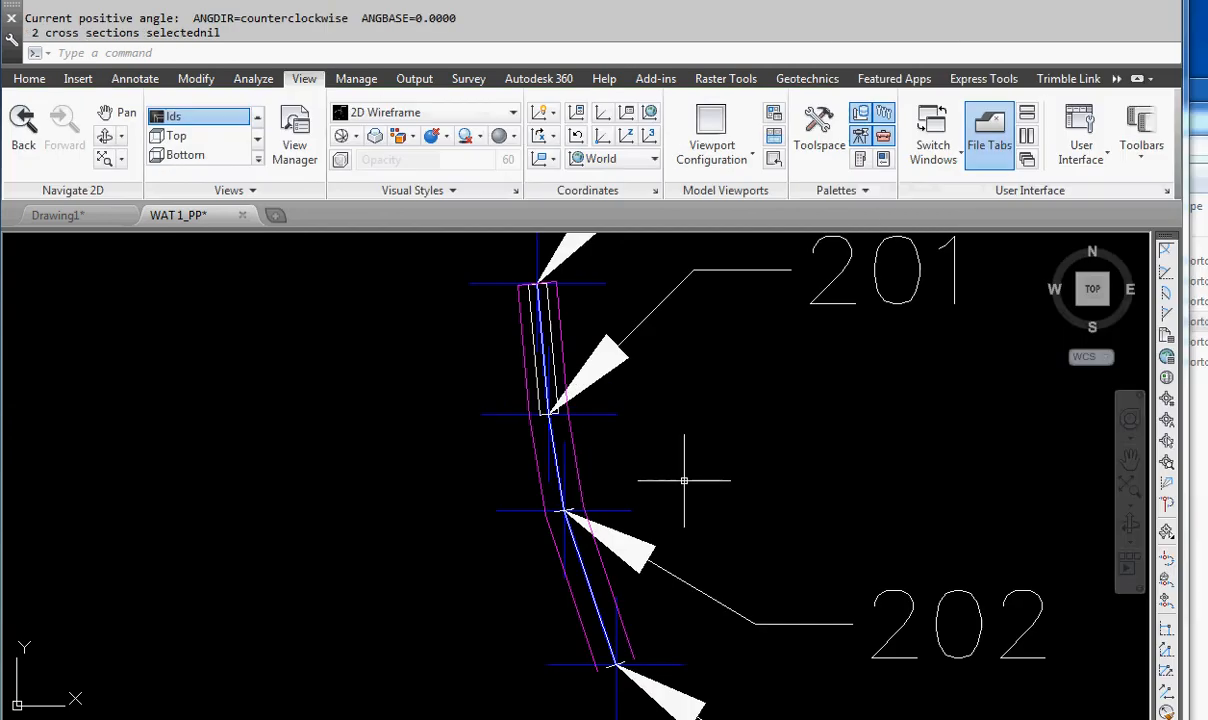
pyautogui.click(1091, 330)
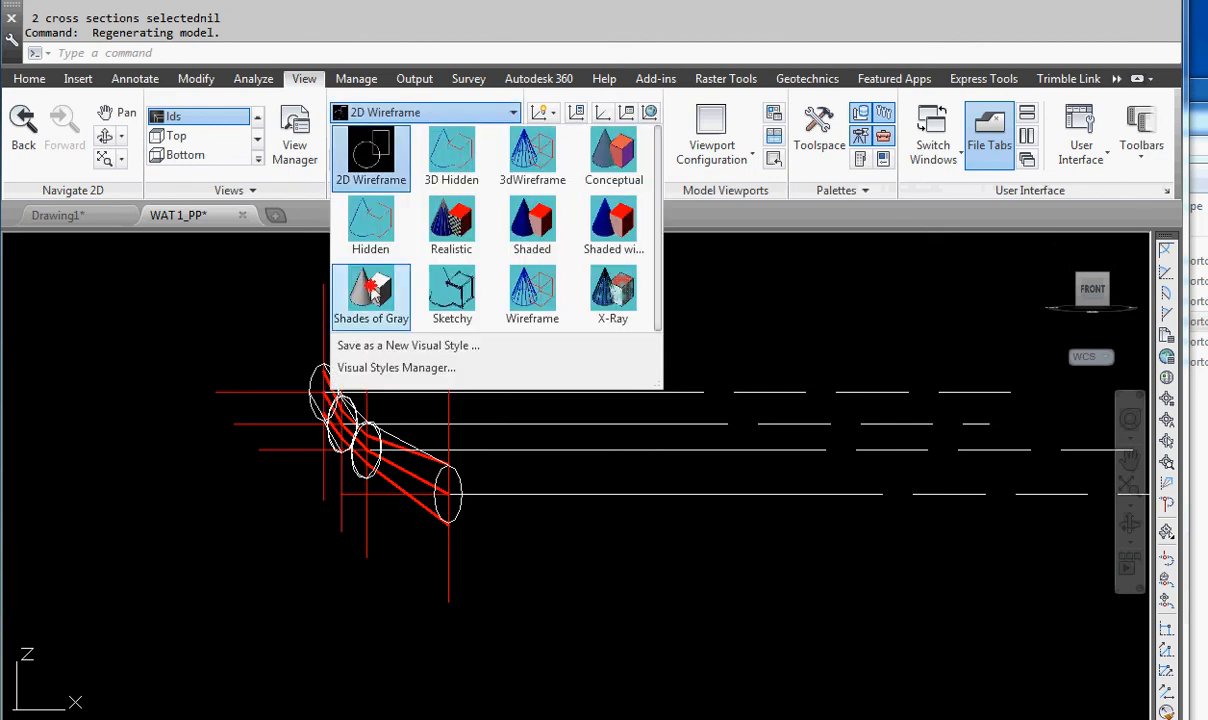
# - Apply the Shades of Gray visual style to render the pipes as shaded cylinders
pyautogui.click(371, 295)
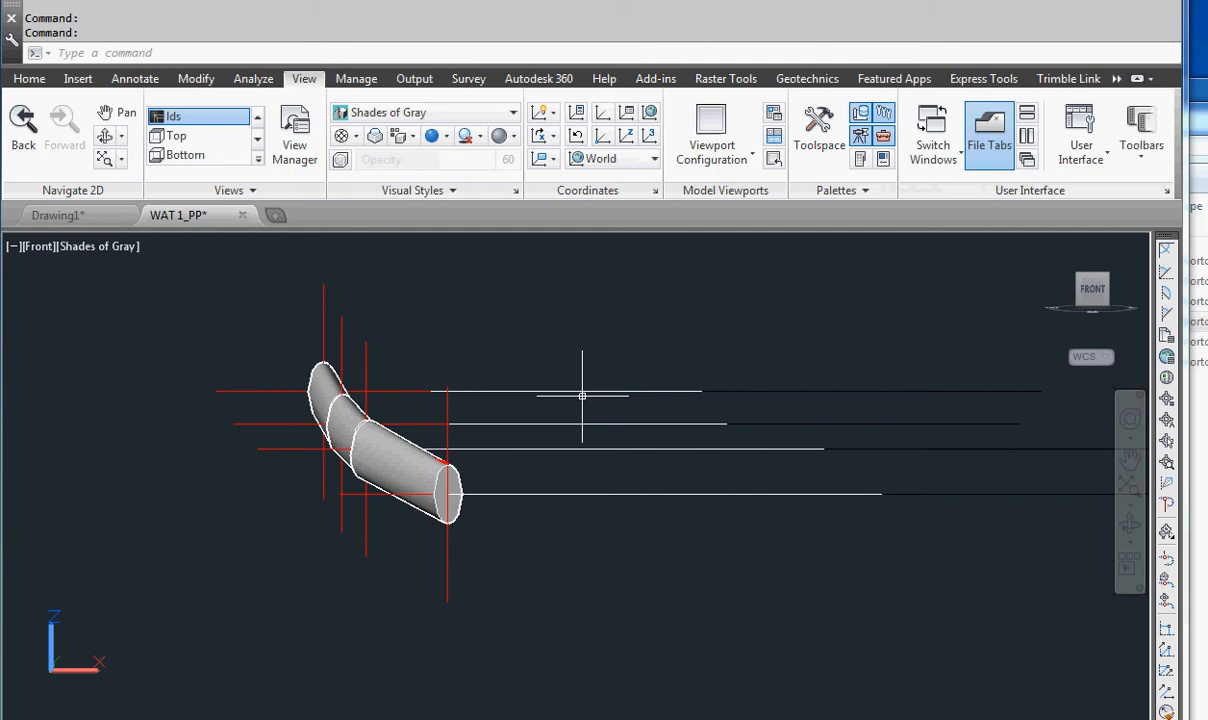
pyautogui.moveTo(585, 362)
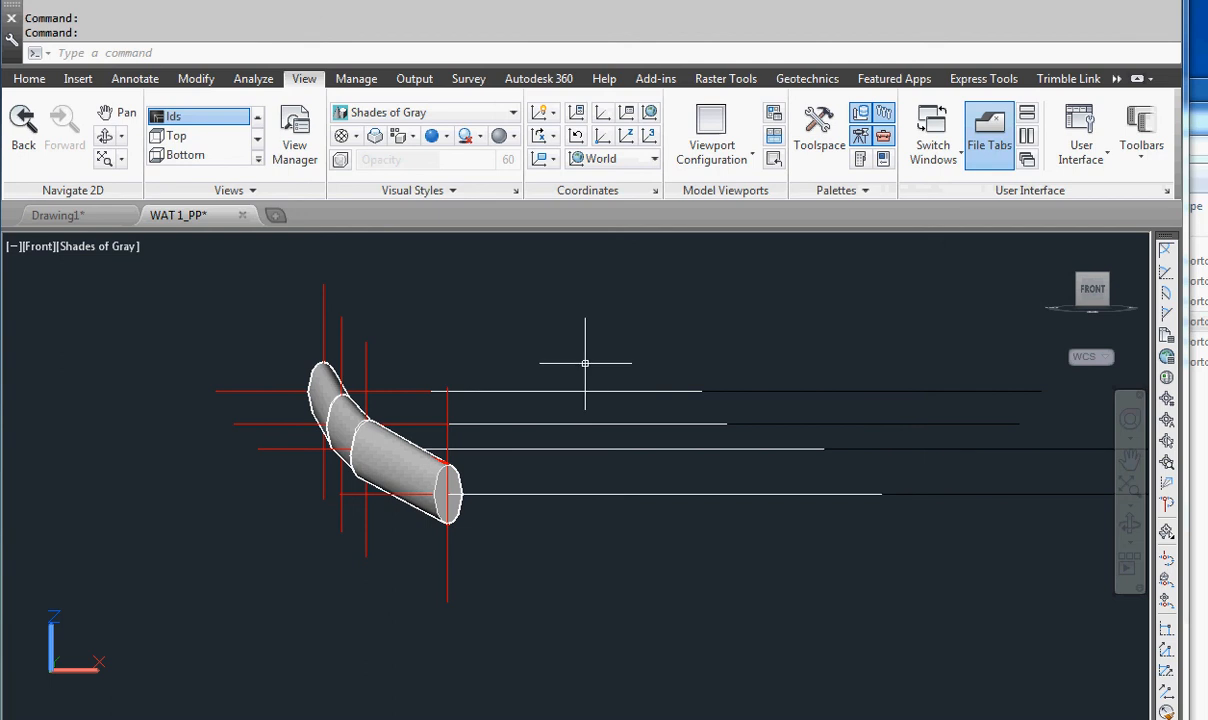